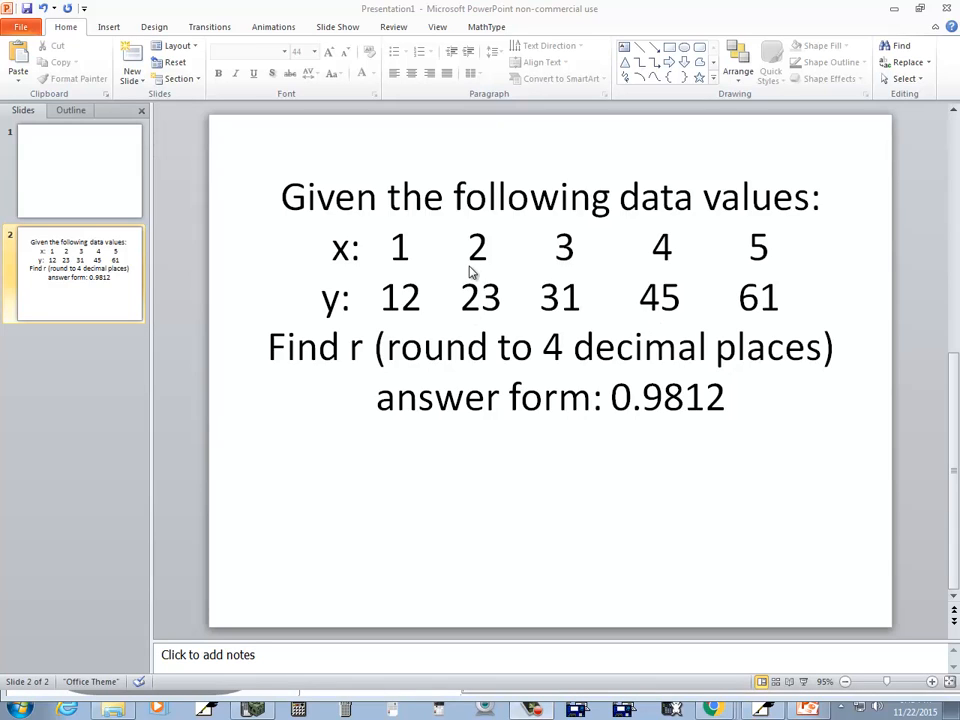
pyautogui.moveTo(627, 216)
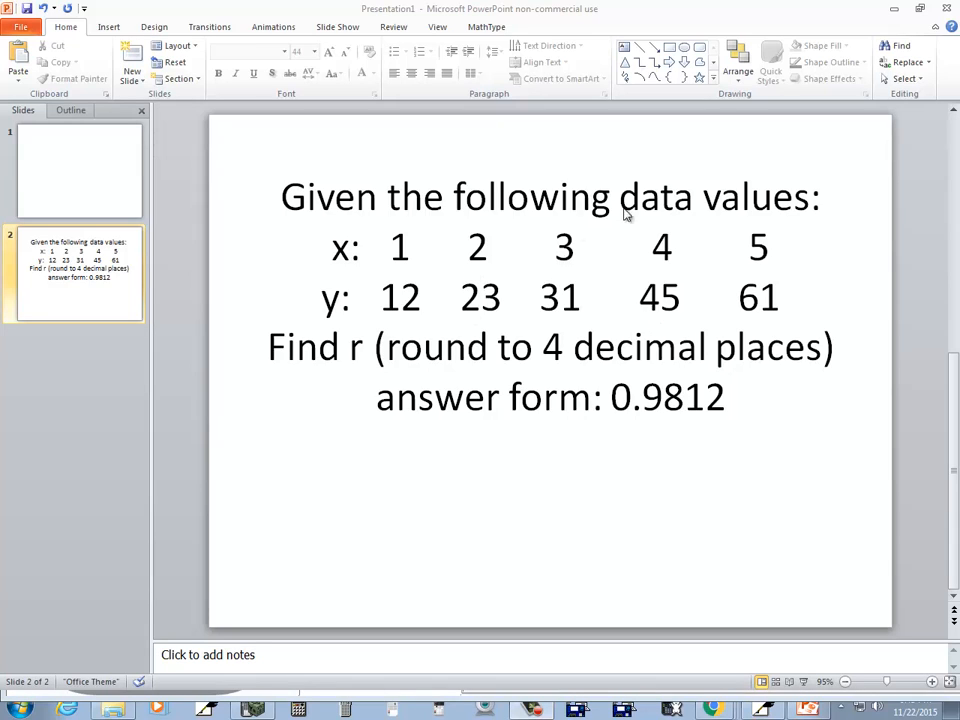
pyautogui.moveTo(381, 357)
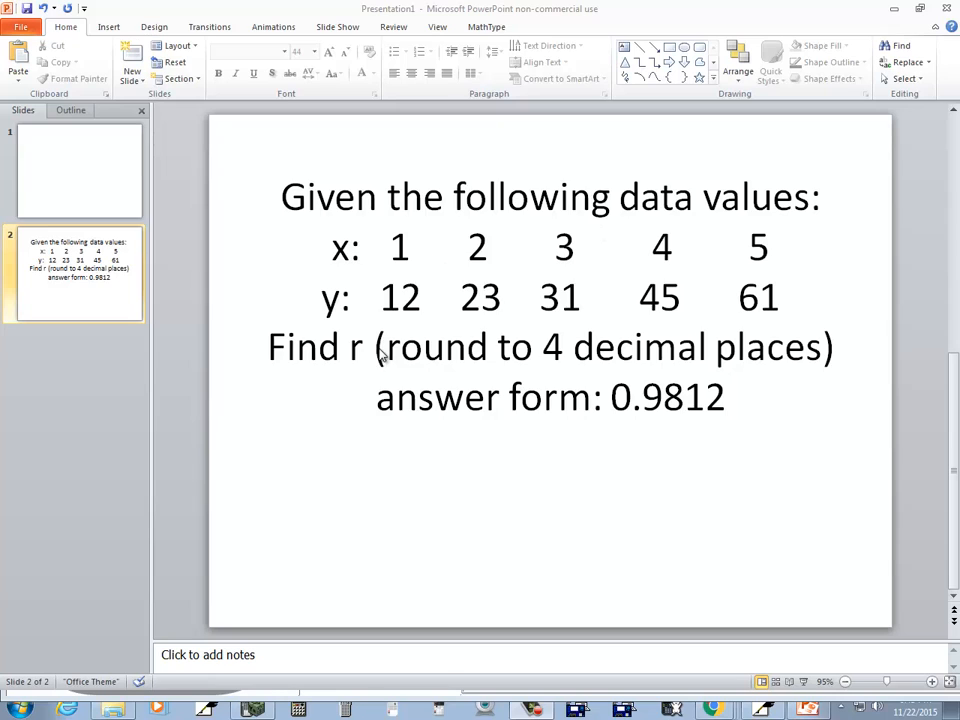
pyautogui.moveTo(460, 334)
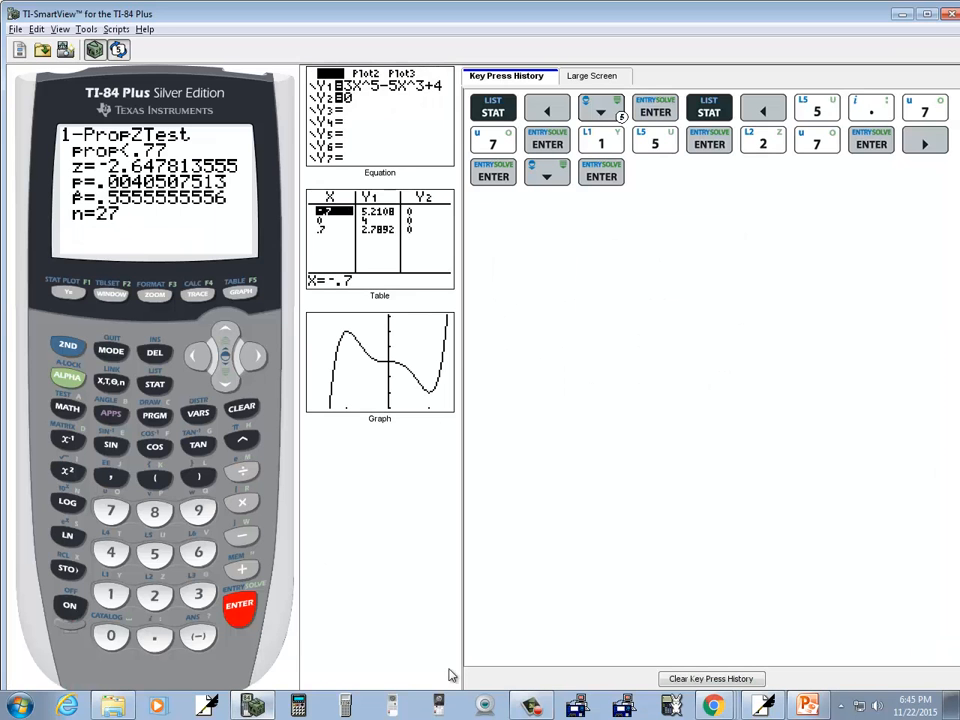
# Clear the key press history, open the STAT list editor, and enter x-values 1–5 into L1
pyautogui.click(710, 678)
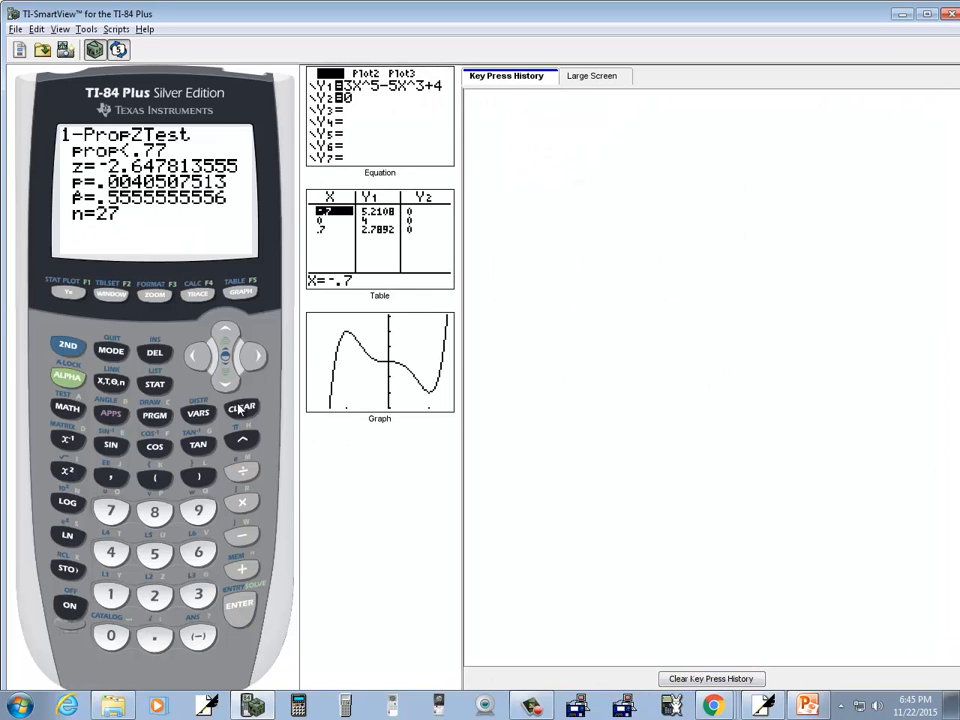
pyautogui.click(154, 384)
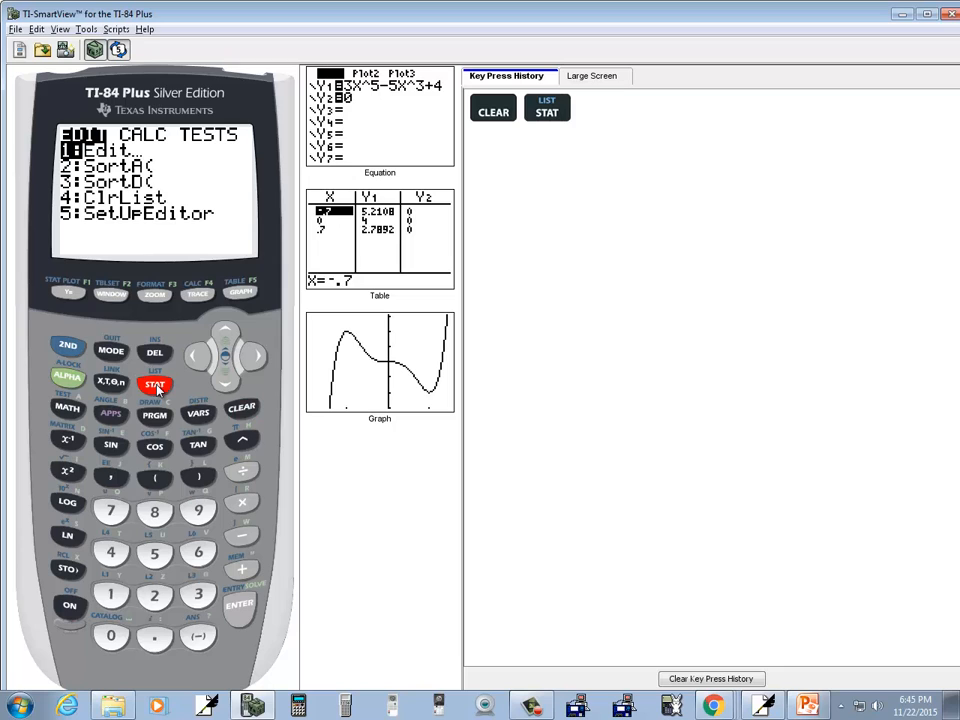
pyautogui.click(239, 605)
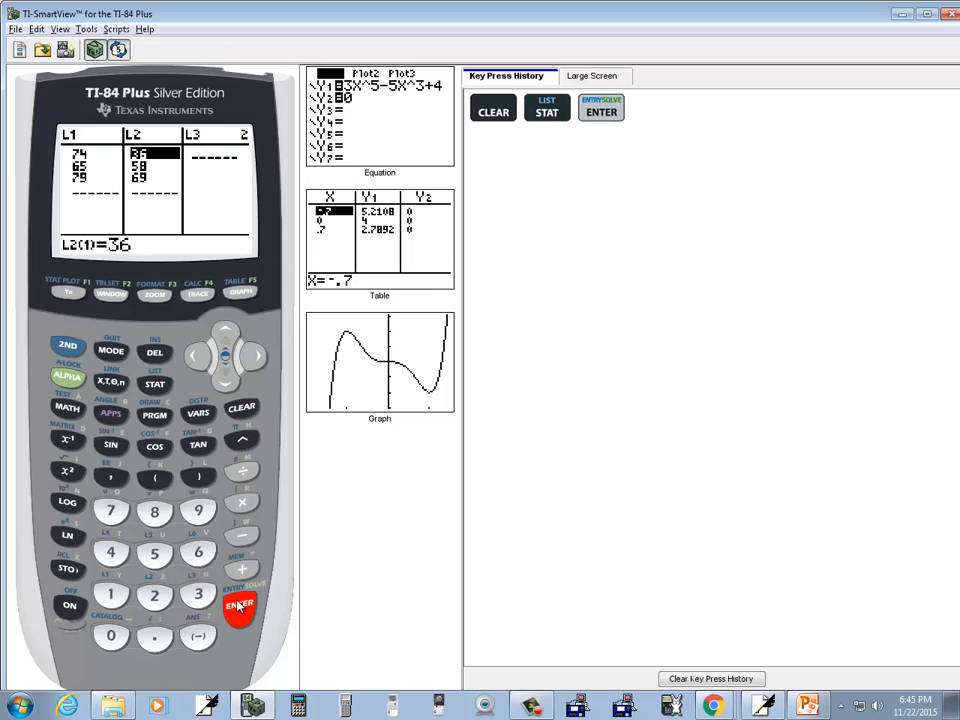
pyautogui.click(197, 356)
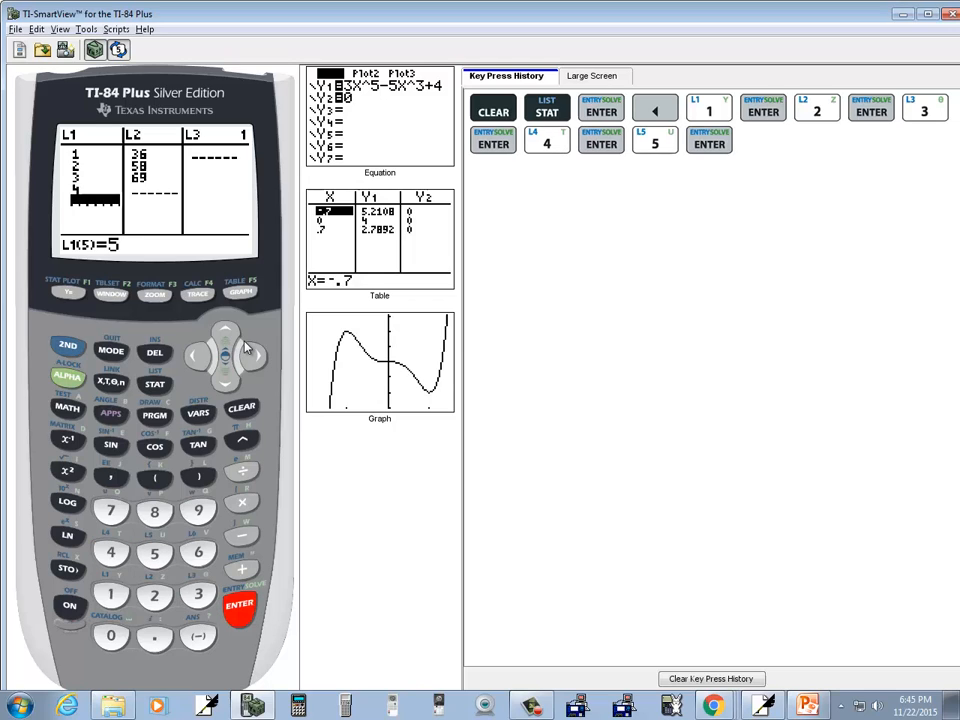
pyautogui.click(253, 357)
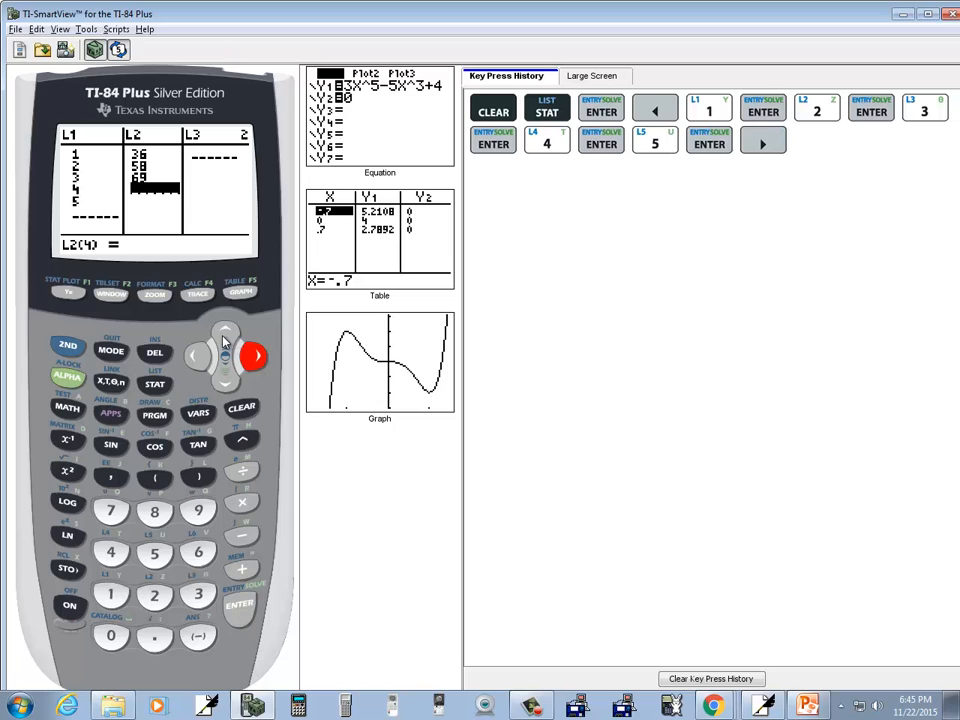
pyautogui.click(225, 332)
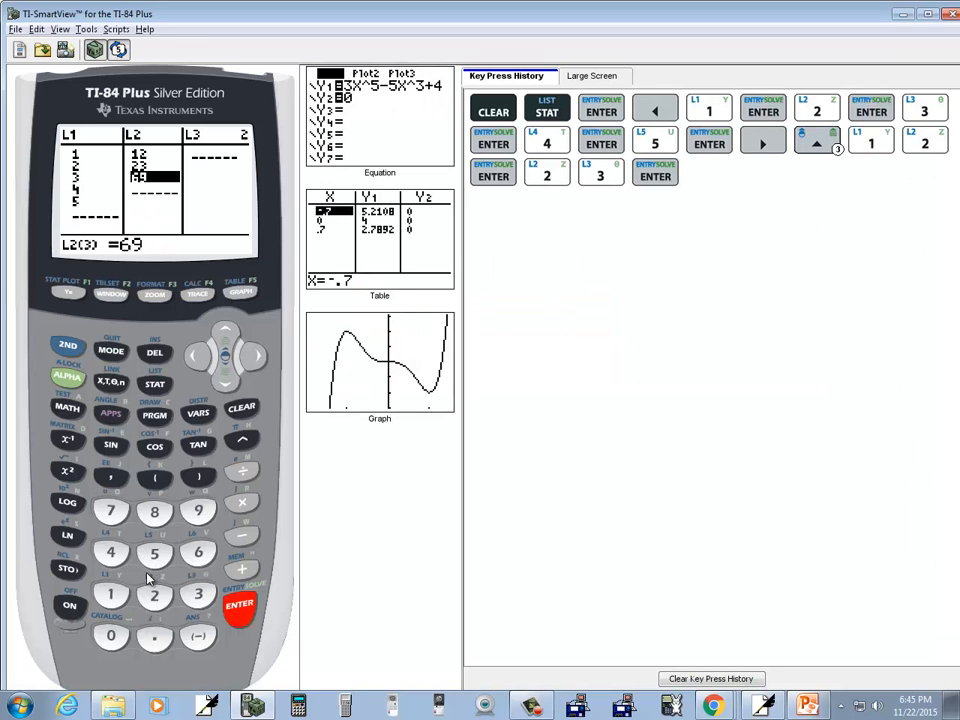
# Finish entering the y-values 12, 23, 31, 45 and 60 into L2
pyautogui.click(111, 595)
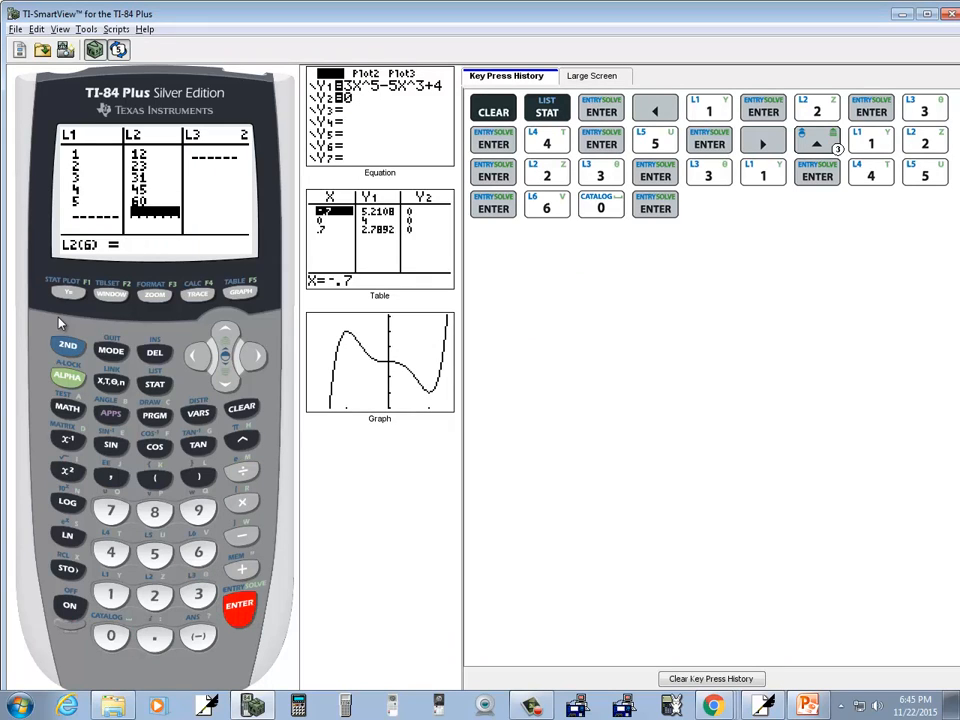
# Run LinReg(ax+b) on the lists, giving a=11.8, b=-1.2 and r≈.9935
pyautogui.click(111, 351)
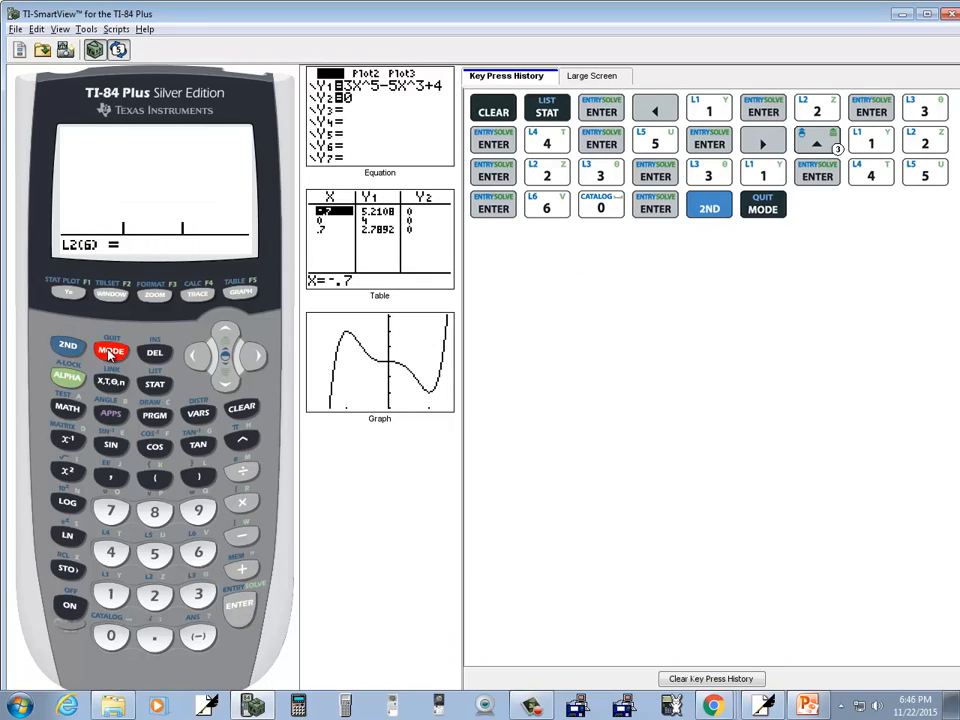
pyautogui.click(155, 384)
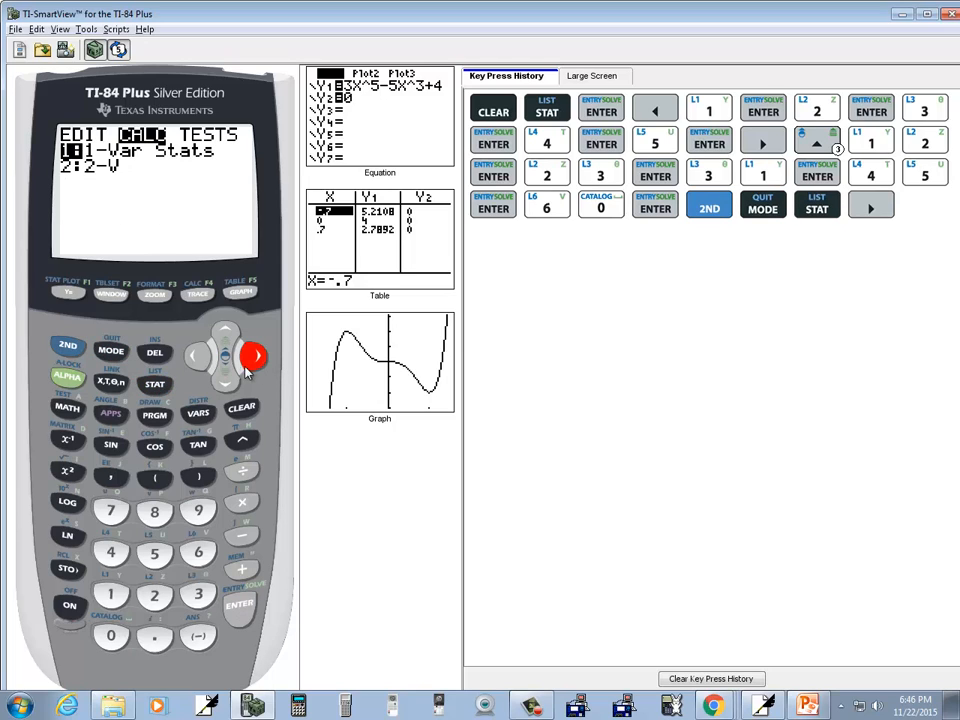
pyautogui.click(225, 385)
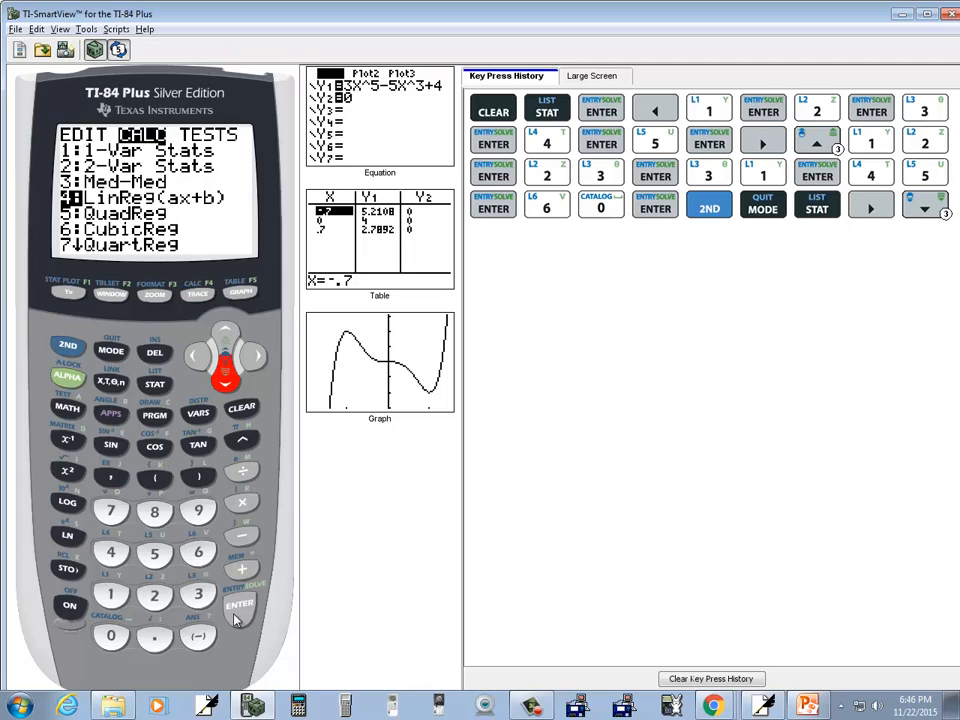
pyautogui.click(239, 607)
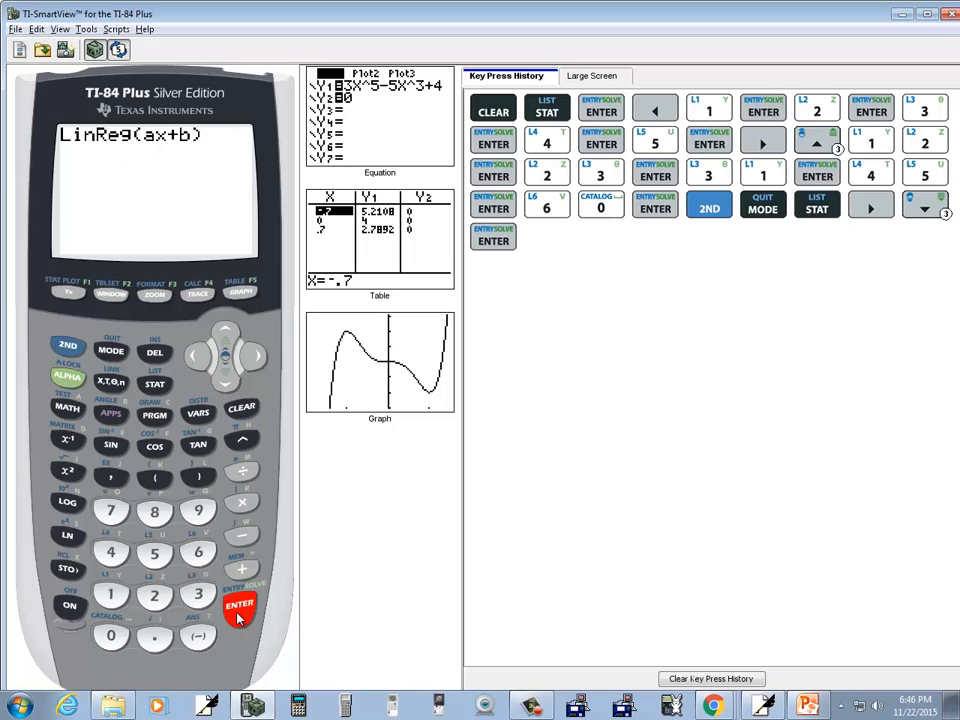
pyautogui.click(239, 607)
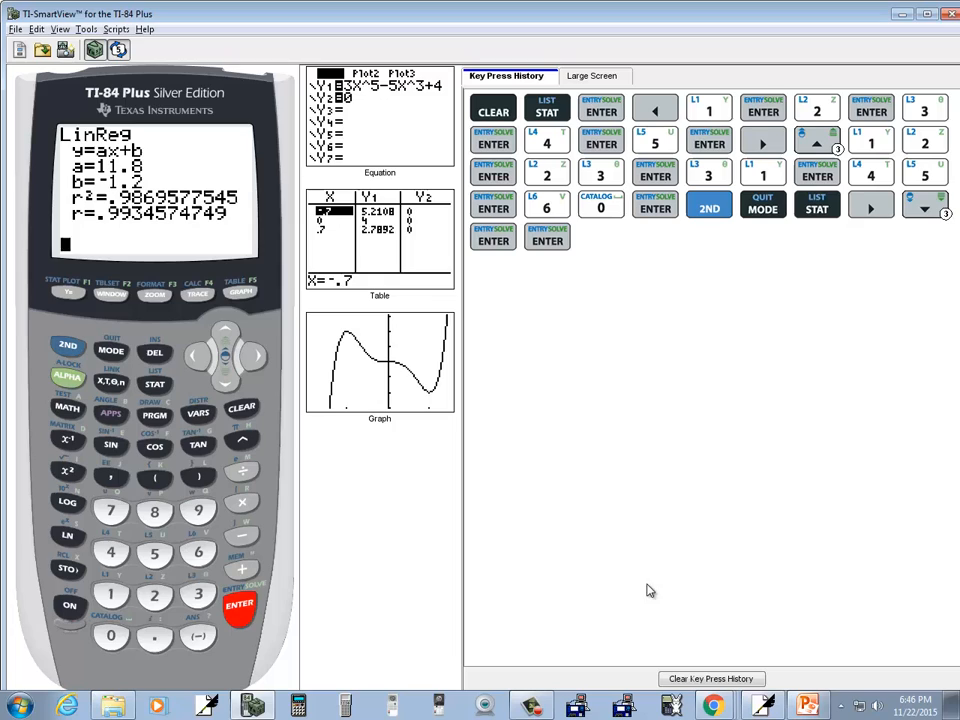
pyautogui.click(763, 706)
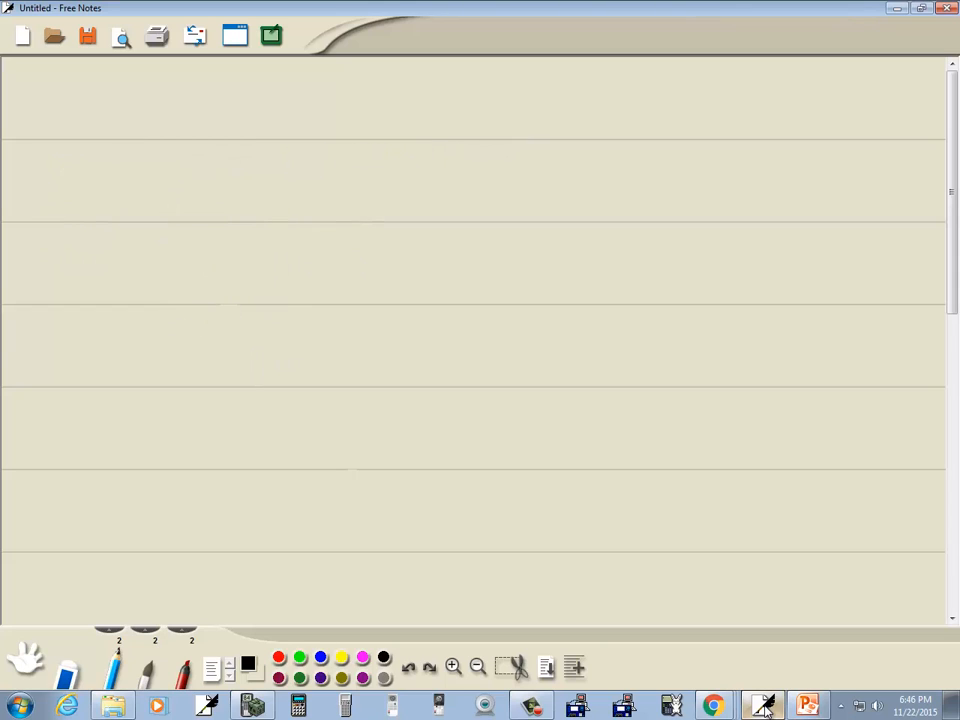
# Handwrite a zero and the start of the answer on the Free Notes page
pyautogui.moveTo(195, 165); pyautogui.dragTo(210, 150)
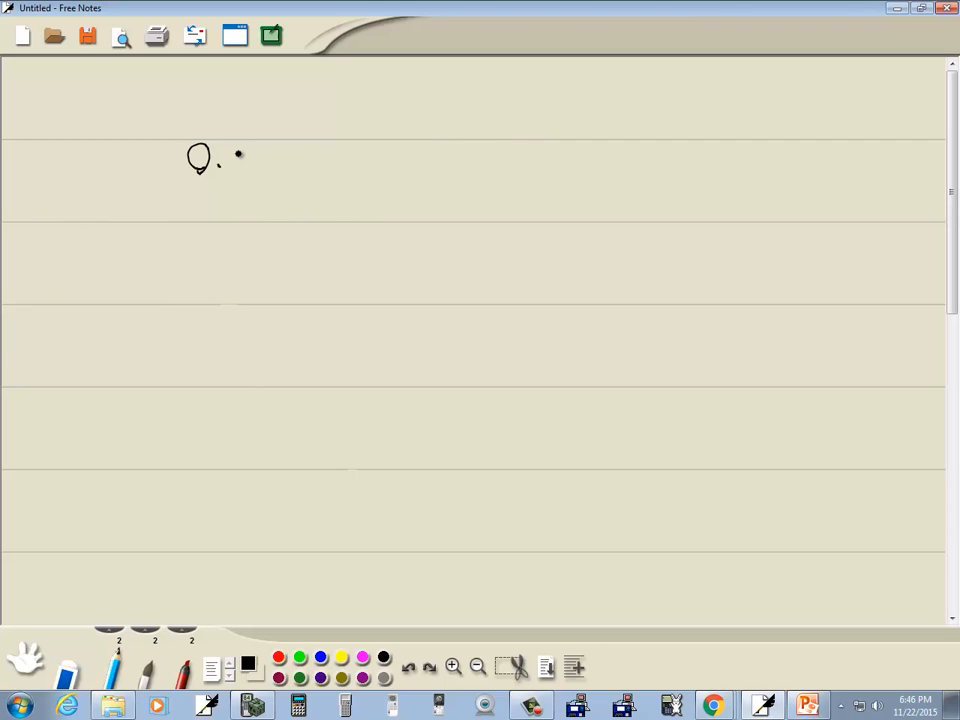
pyautogui.moveTo(215, 160); pyautogui.dragTo(290, 160)
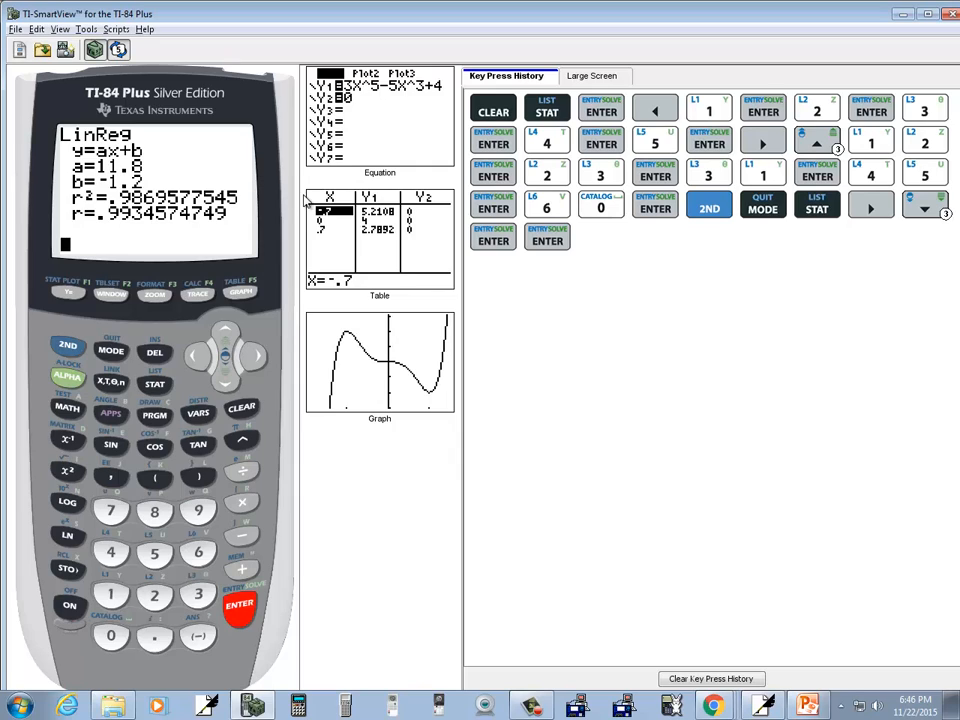
pyautogui.moveTo(91, 367)
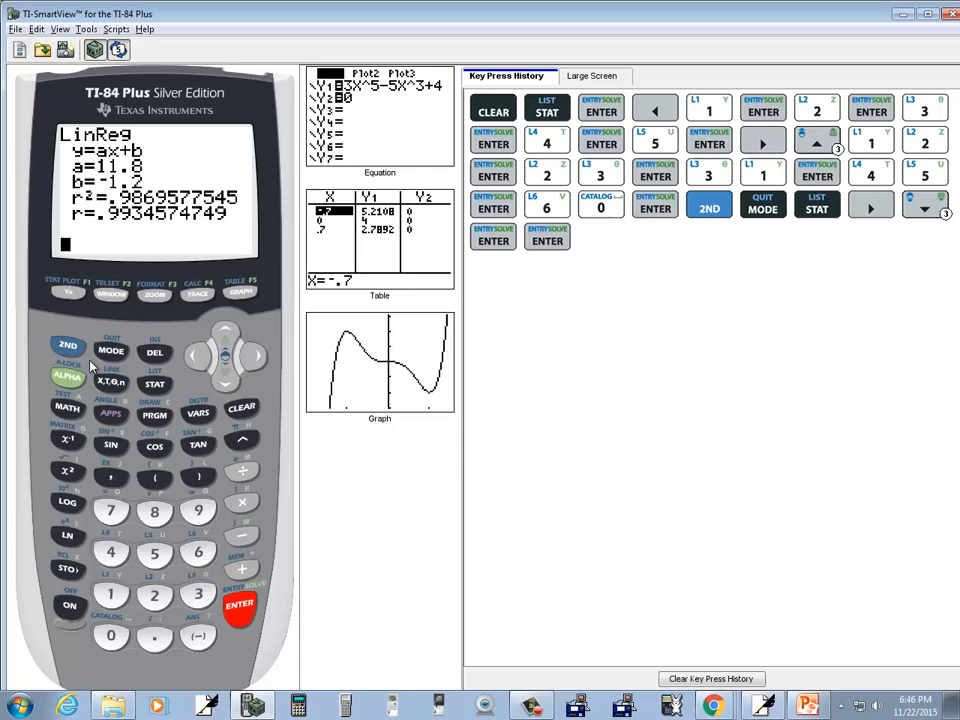
# Open the CATALOG, jump to the D commands, and scroll to DiagnosticOn
pyautogui.click(67, 345)
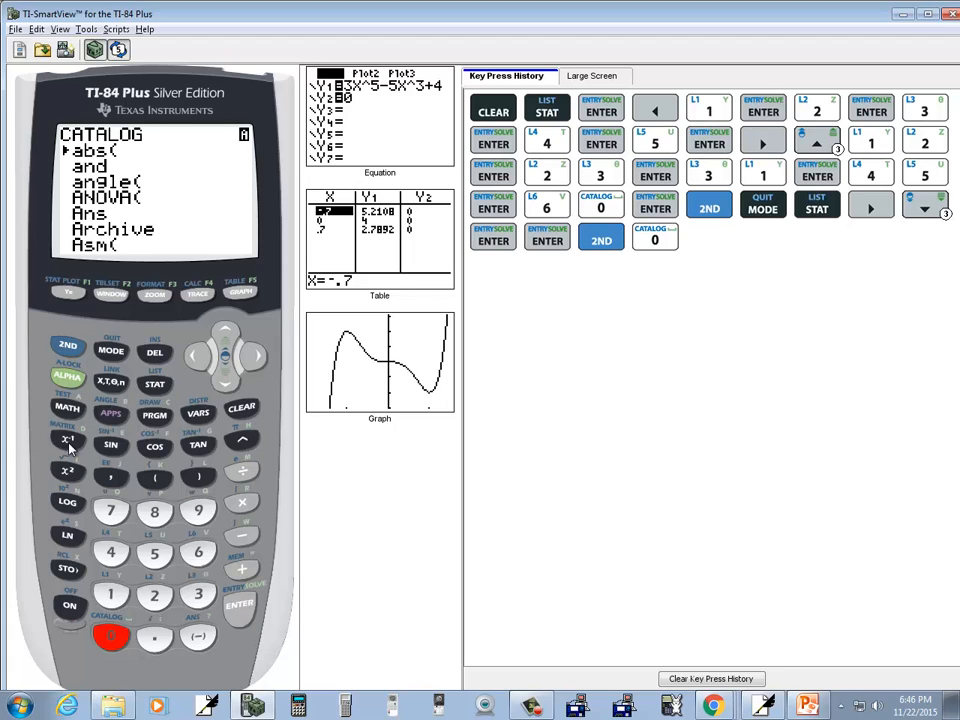
pyautogui.click(67, 440)
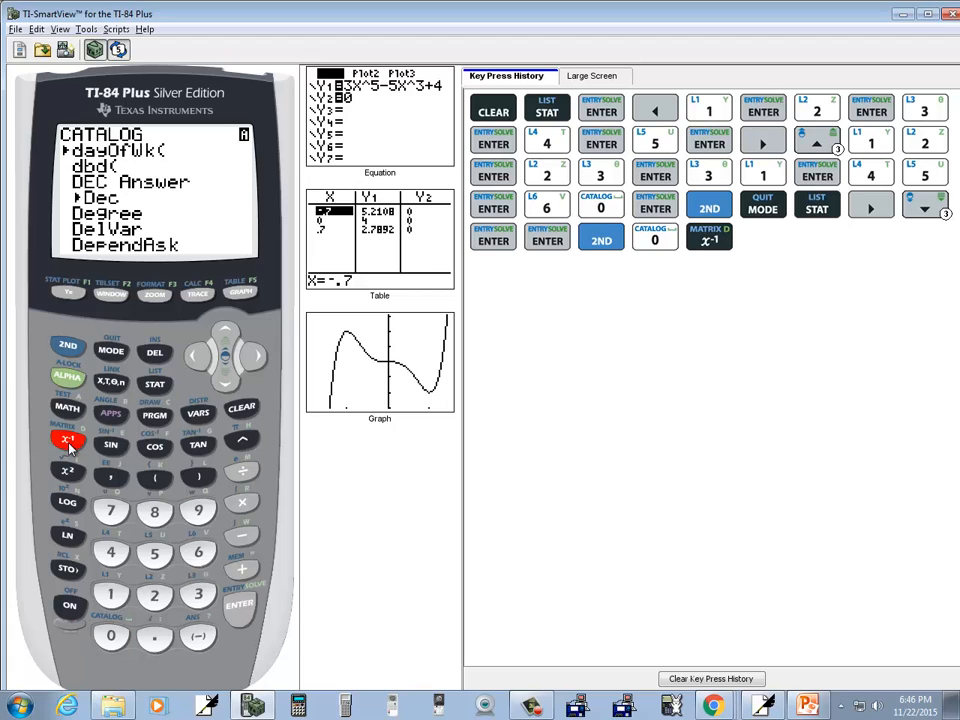
pyautogui.moveTo(228, 388)
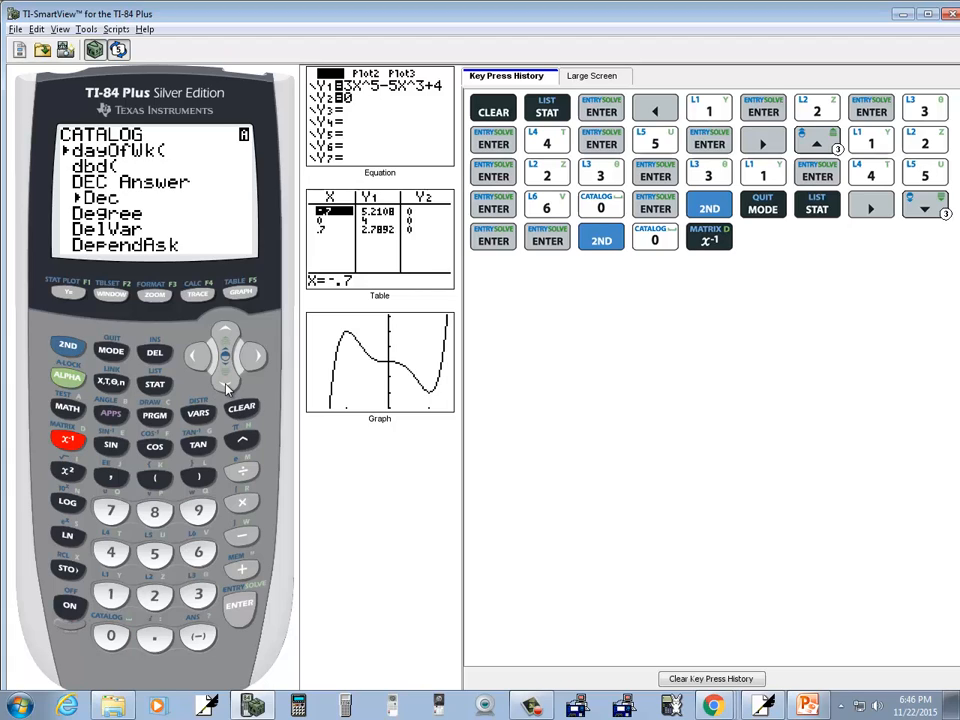
pyautogui.click(225, 390)
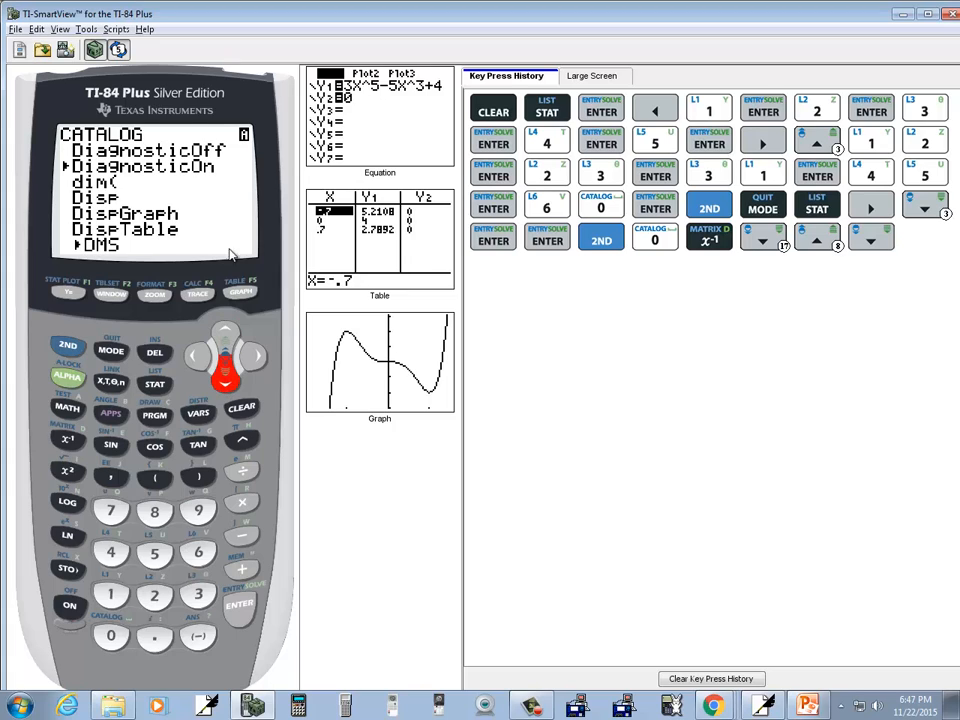
pyautogui.moveTo(212, 577)
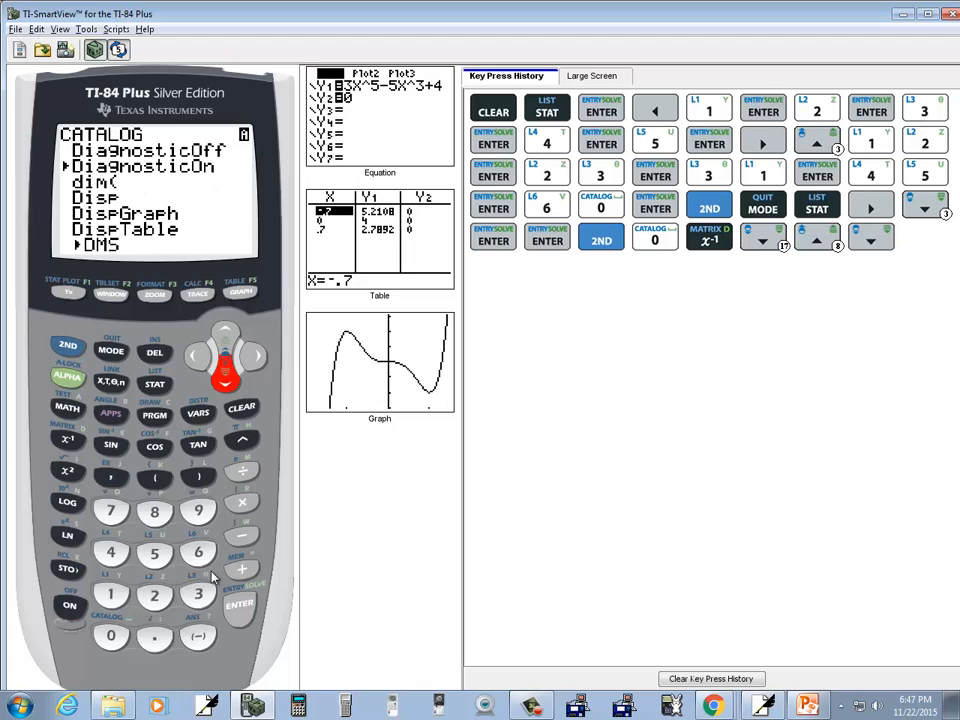
# Paste DiagnosticOn to the home screen and run it, getting Done
pyautogui.click(239, 605)
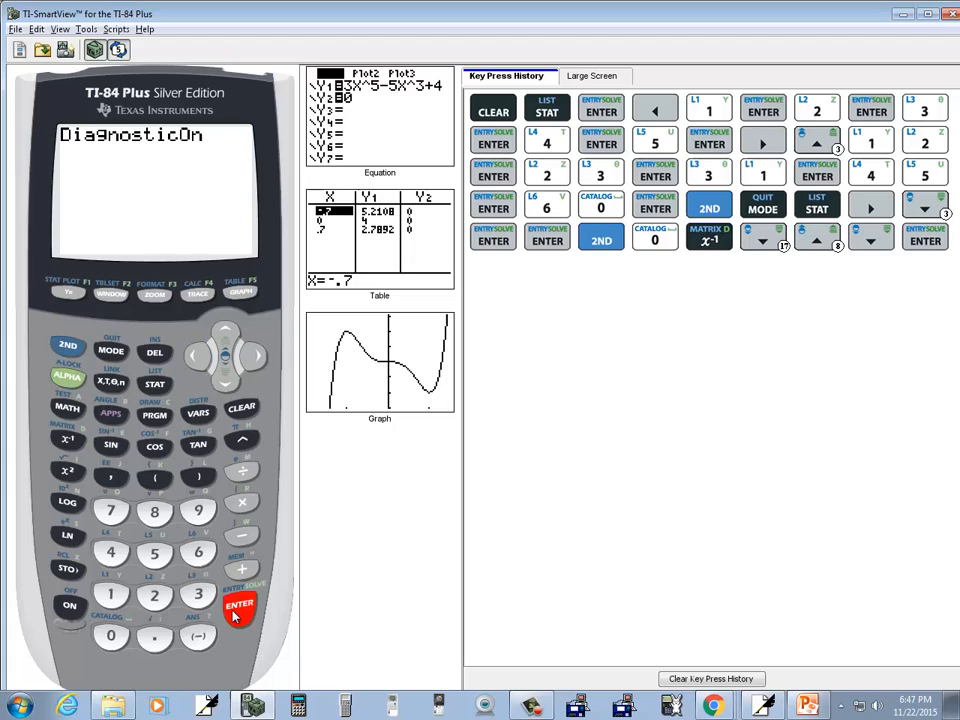
pyautogui.click(239, 607)
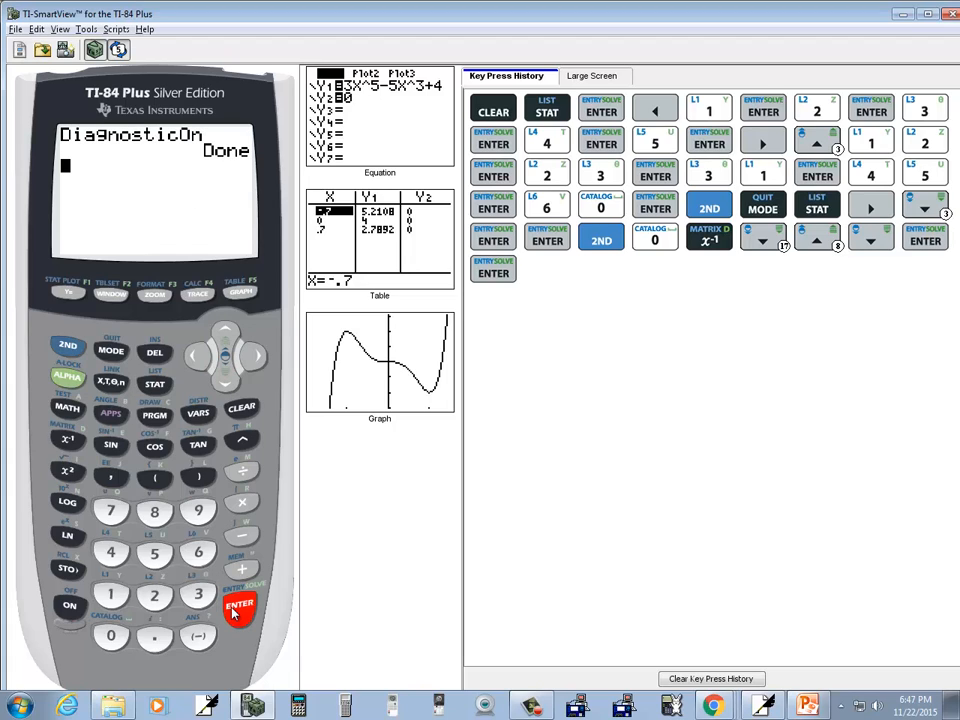
pyautogui.moveTo(98, 150)
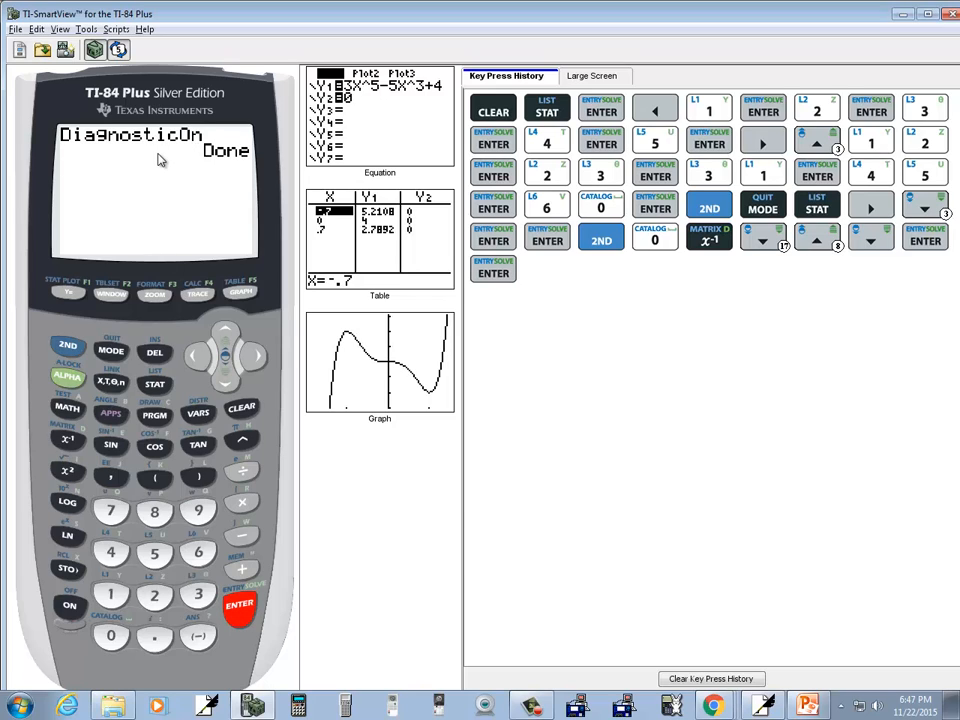
pyautogui.moveTo(220, 150)
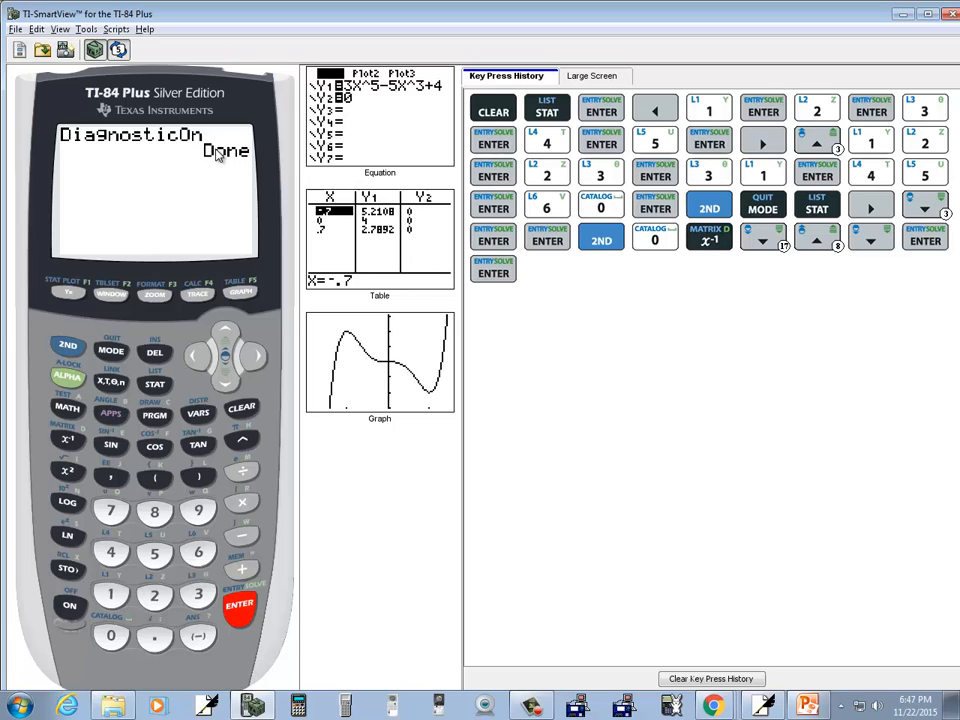